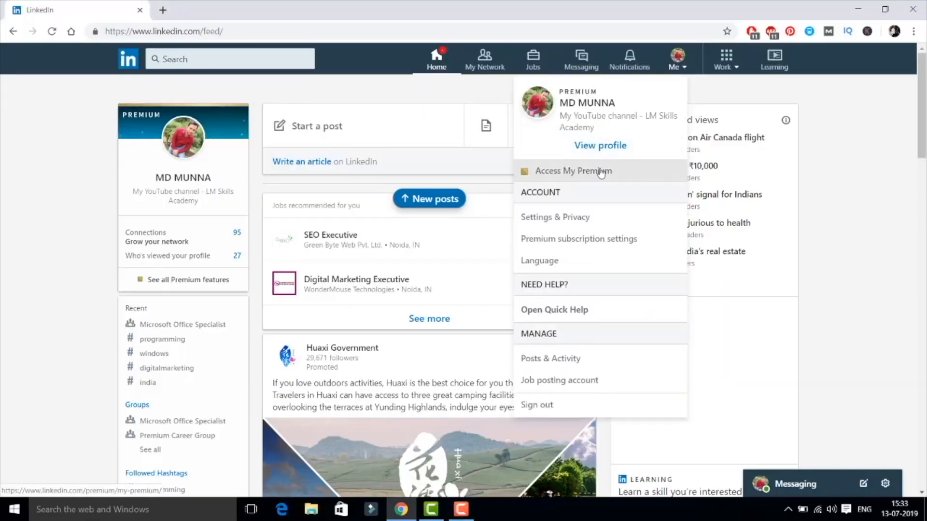
Open My Premium from the Me menu and scroll to its account and billing sections
{"action": "left_click", "coordinate": [572, 171]}
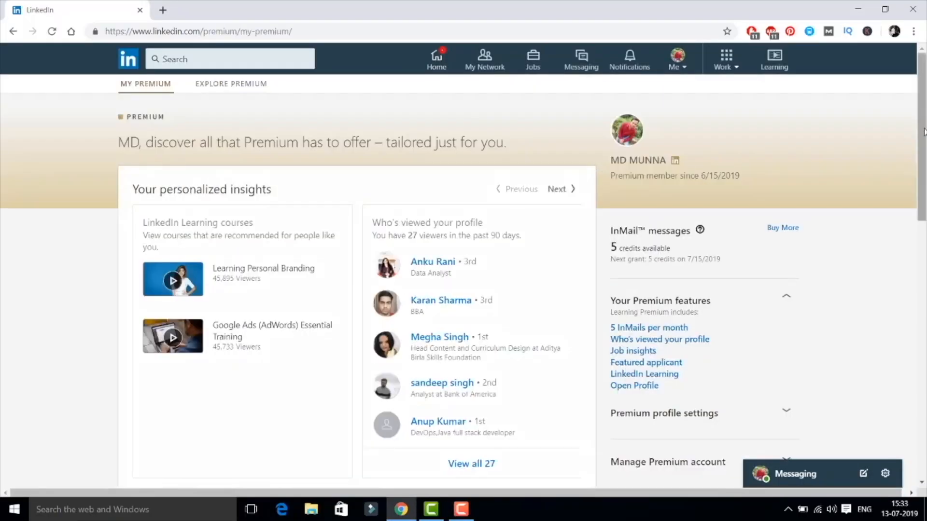
{"action": "scroll", "scroll_direction": "down", "scroll_amount": 3}
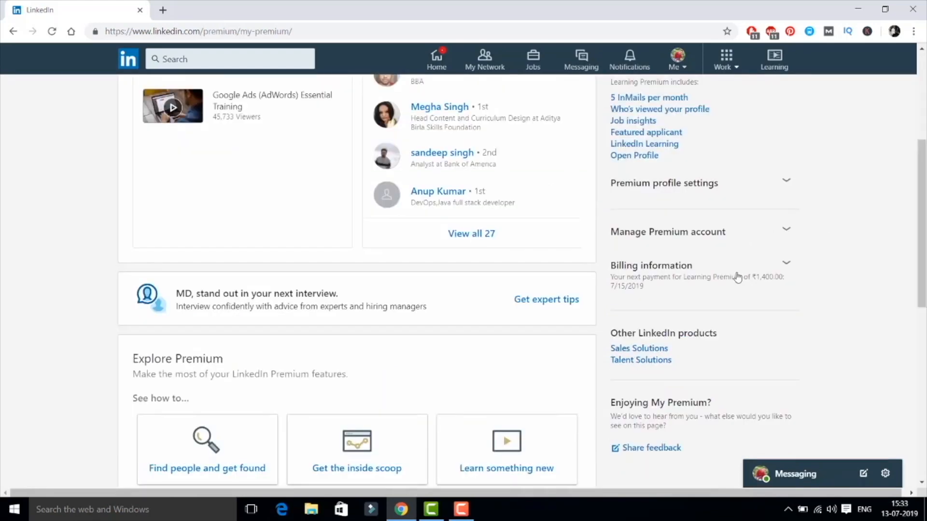
Expand Manage Premium account and choose to cancel the Learning Premium subscription
{"action": "left_click", "coordinate": [668, 232]}
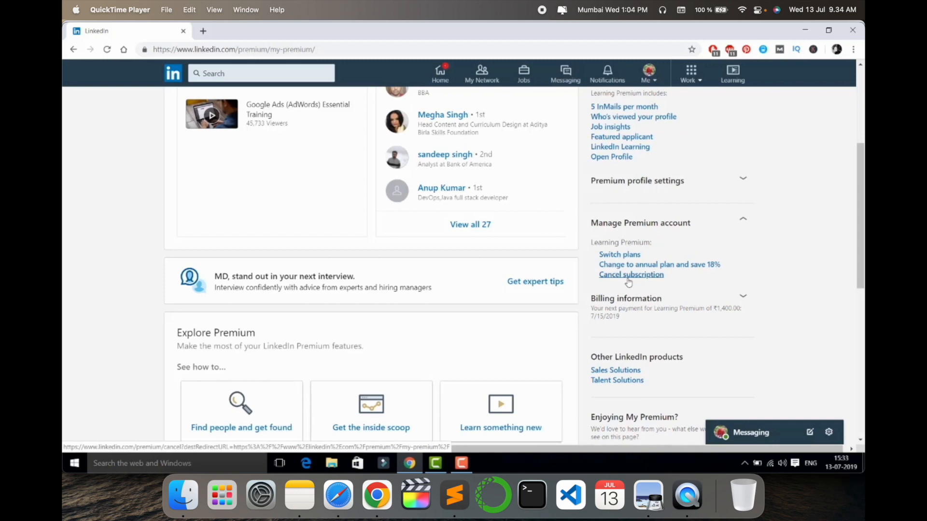
{"action": "left_click", "coordinate": [631, 274]}
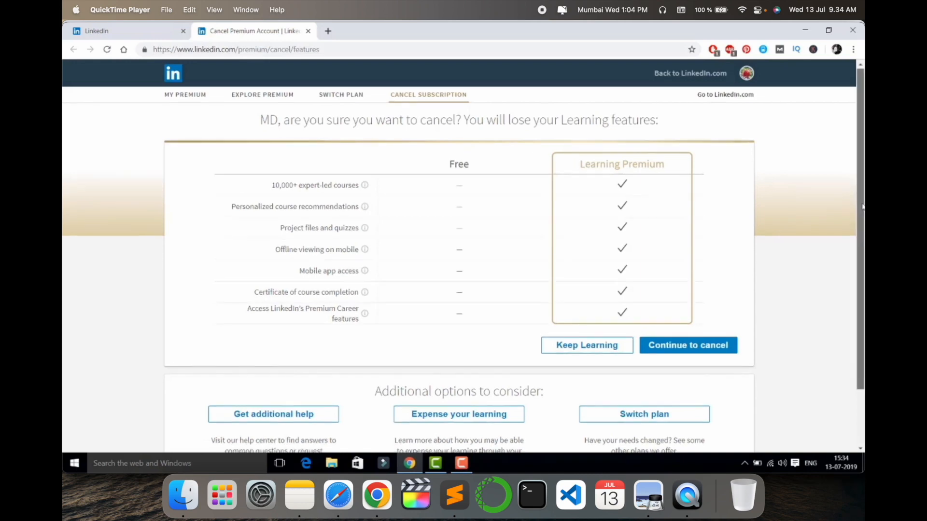
Continue past the warning about losing Learning Premium features
{"action": "scroll", "scroll_direction": "down", "scroll_amount": 3}
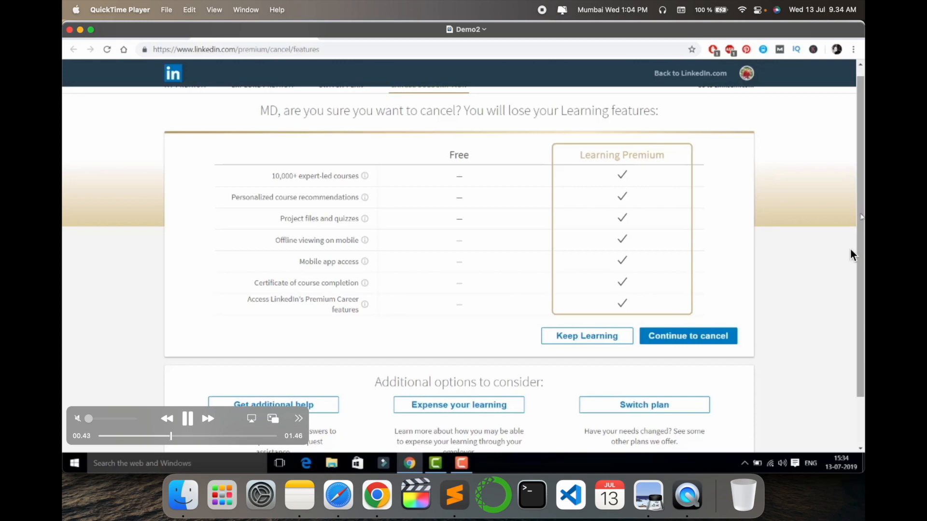
{"action": "left_click", "coordinate": [687, 336]}
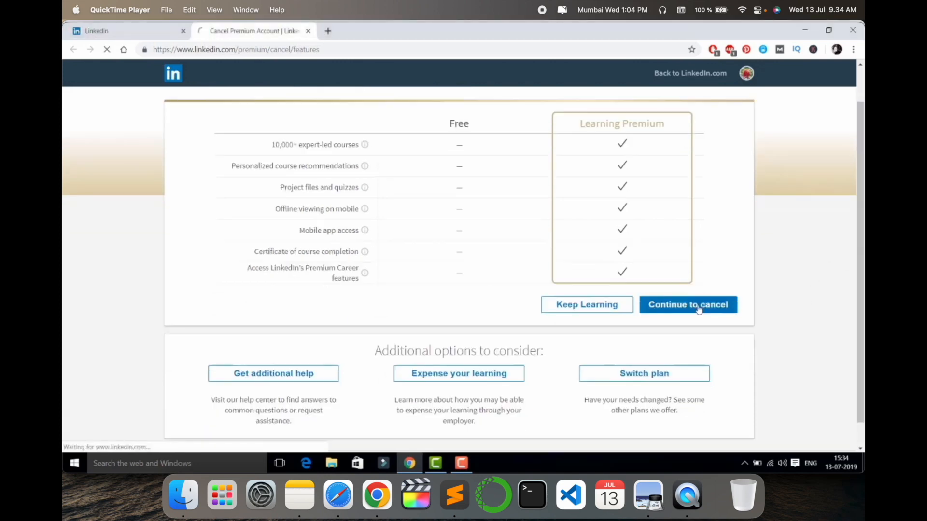
{"action": "left_click", "coordinate": [687, 304]}
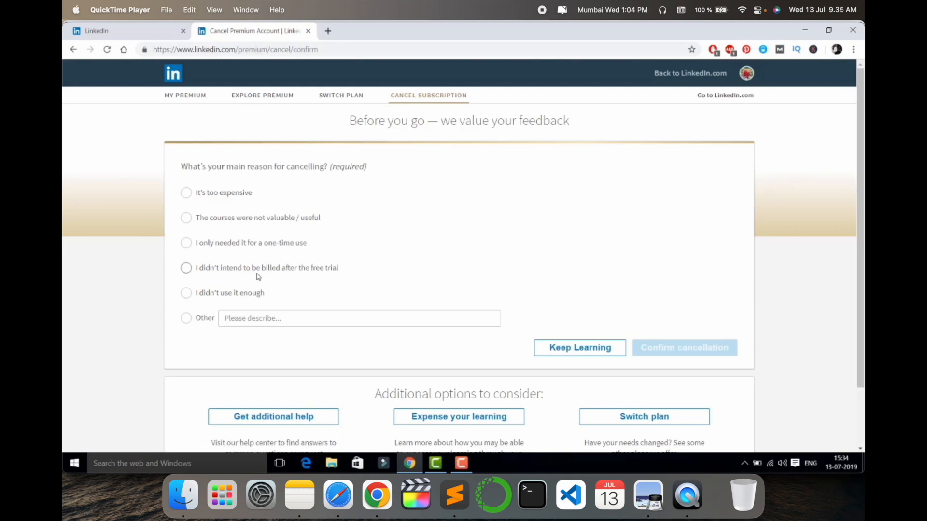
Give 'I didn't intend to be billed after the free trial' as the reason and confirm cancellation
{"action": "left_click", "coordinate": [187, 193]}
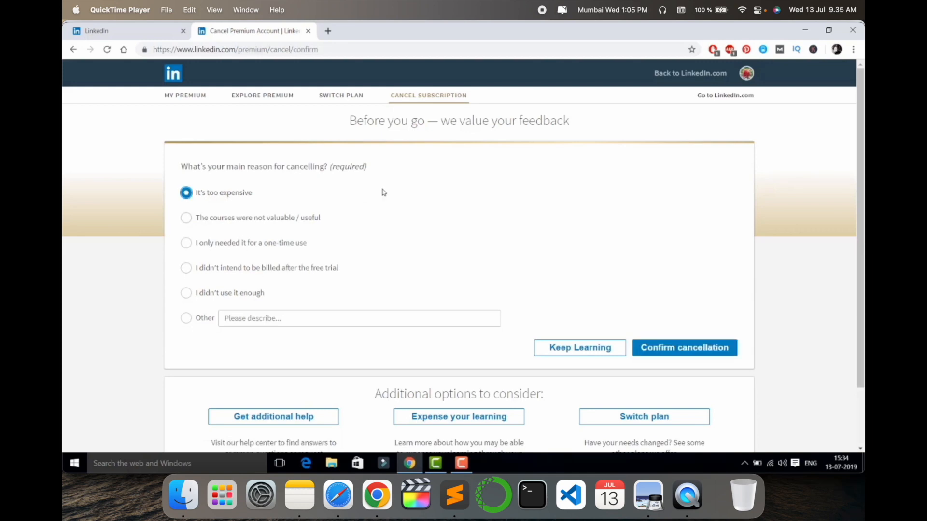
{"action": "left_click", "coordinate": [187, 268]}
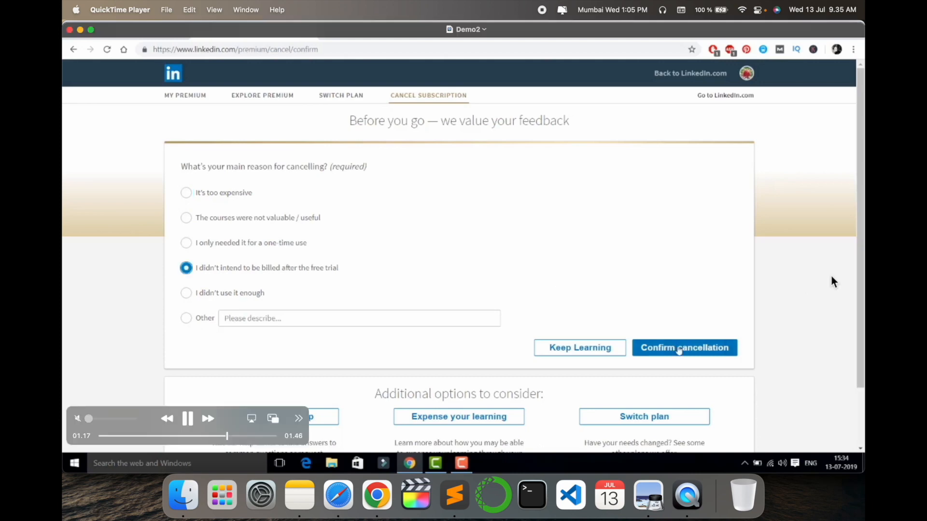
{"action": "left_click", "coordinate": [684, 348]}
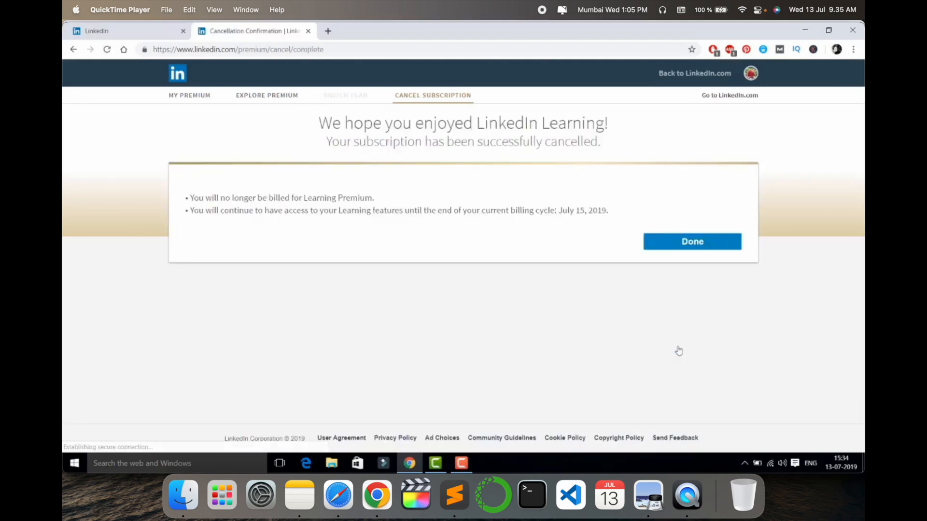